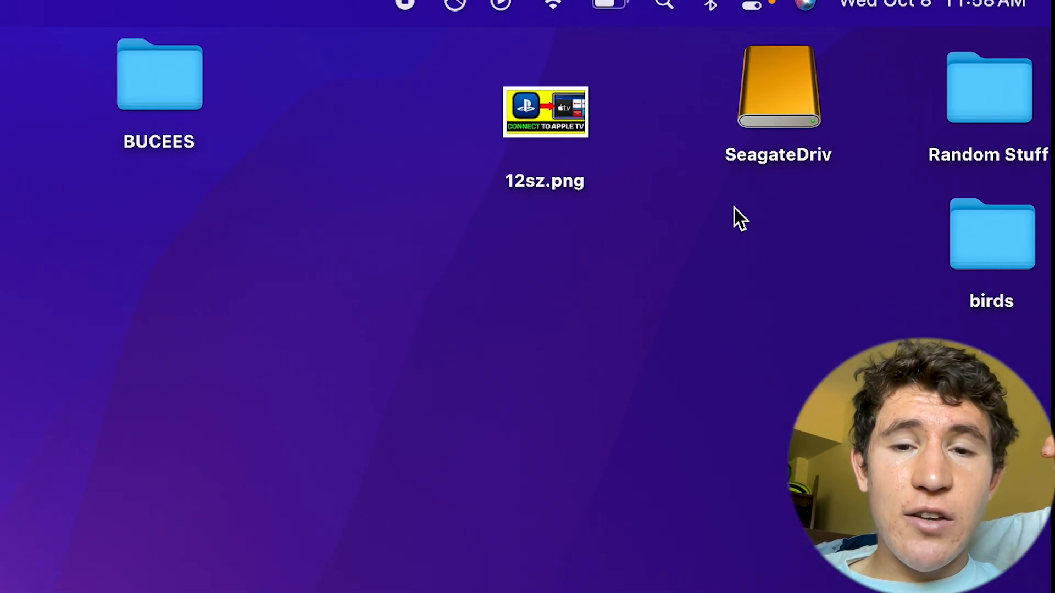
# Step: View Milly Drive's contents, then bring up its preview showing 2 TB capacity, 1.83 TB free
pyautogui.doubleClick(778, 86)
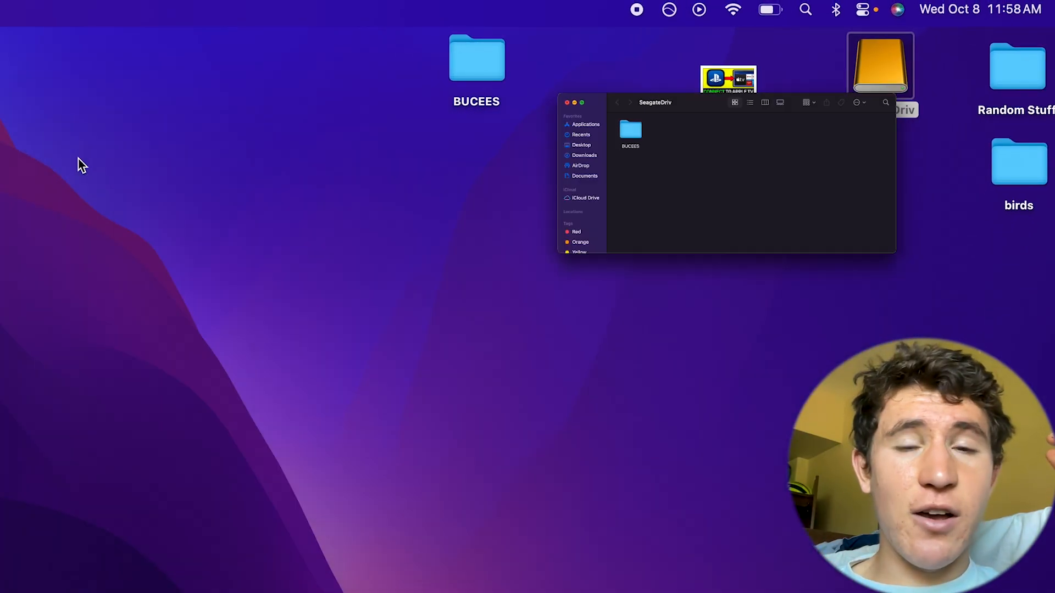
pyautogui.click(571, 102)
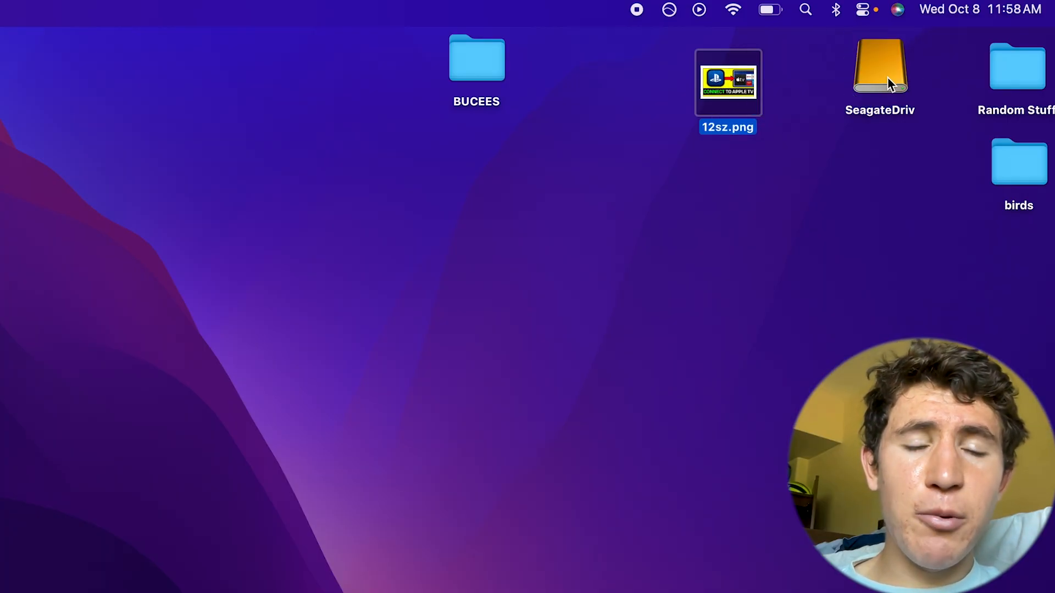
pyautogui.doubleClick(879, 64)
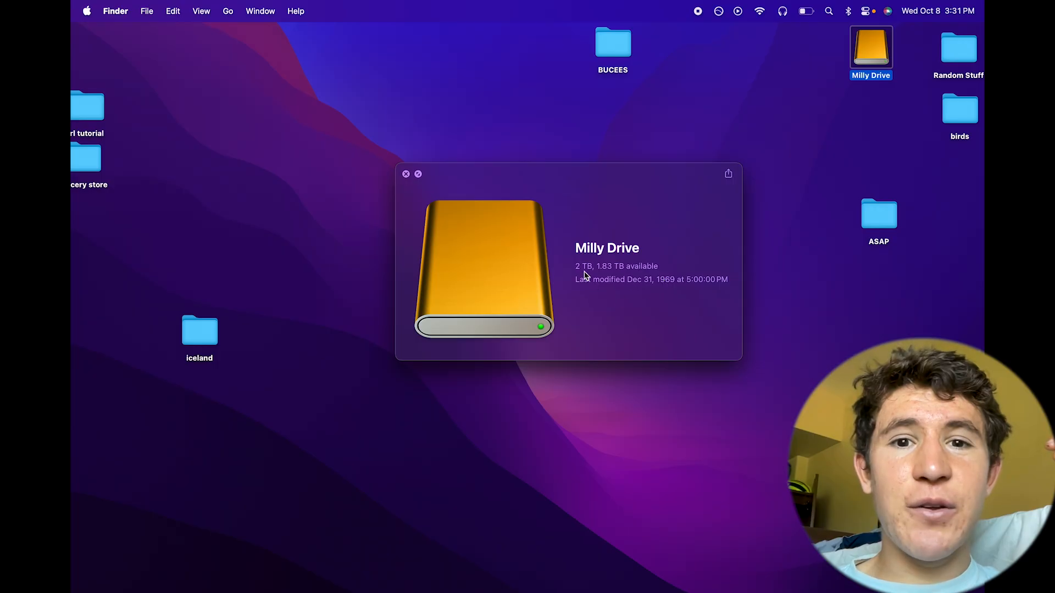
pyautogui.moveTo(583, 277)
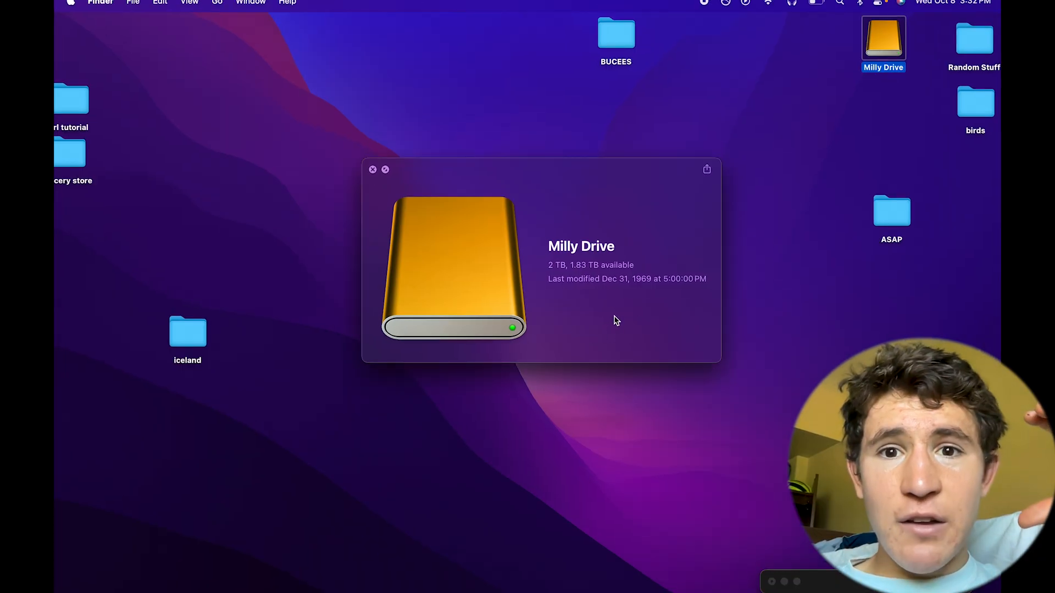
# Step: Dismiss the preview and launch Disk Utility from Launchpad by searching 'disk'
pyautogui.click(373, 170)
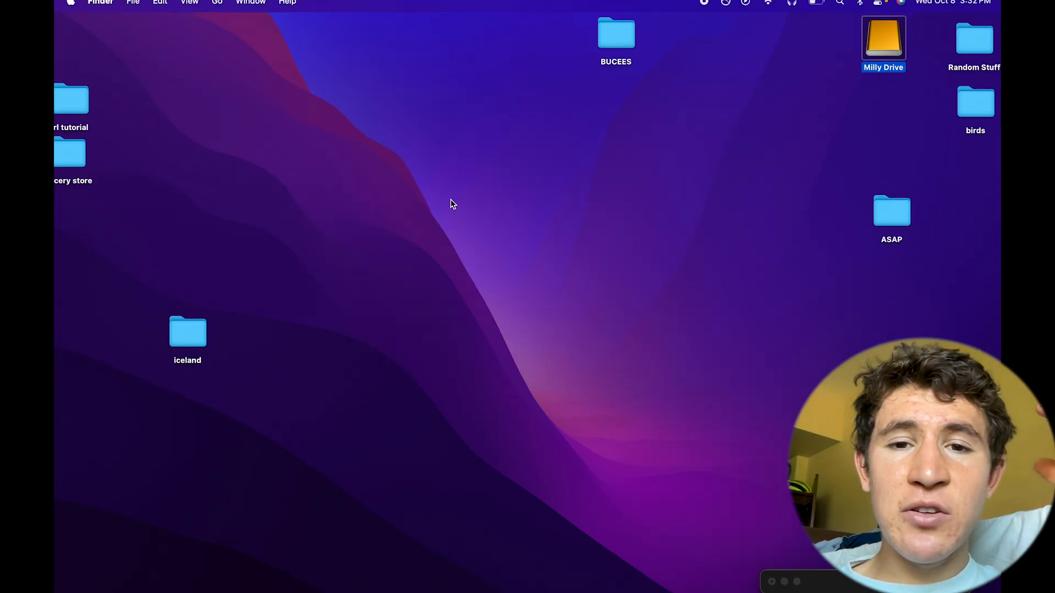
pyautogui.click(298, 573)
pyautogui.write('d')
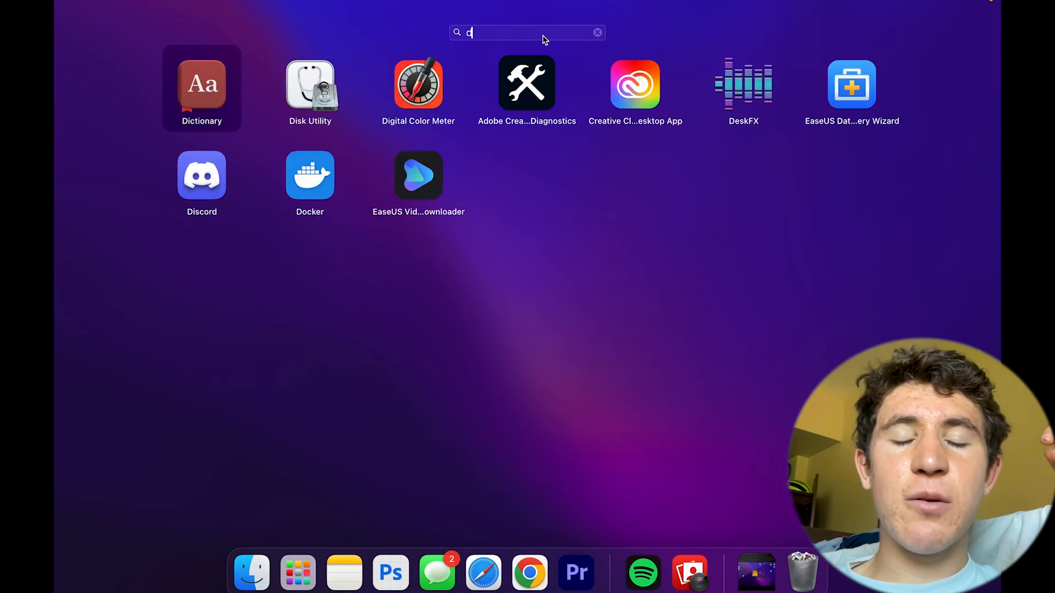
pyautogui.write('isk')
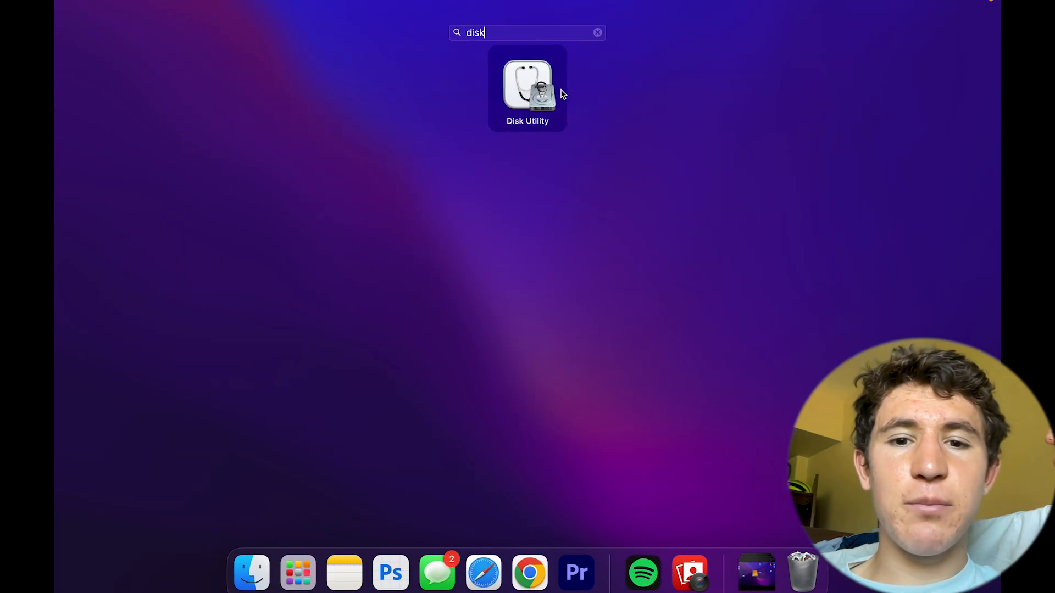
pyautogui.doubleClick(528, 85)
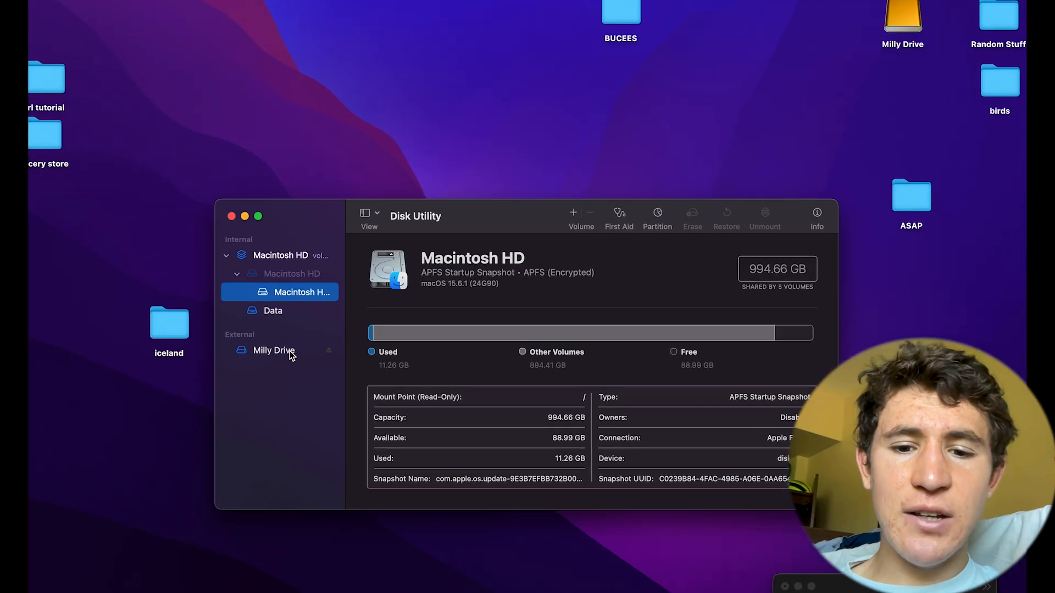
# Step: Select Milly Drive and start its Erase dialog
pyautogui.click(272, 349)
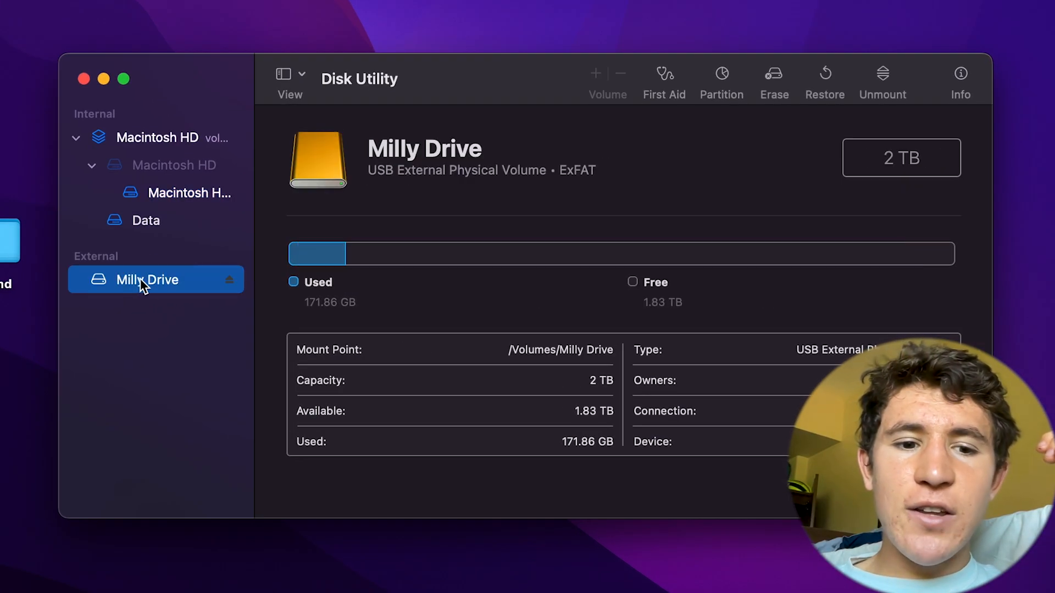
pyautogui.moveTo(402, 278)
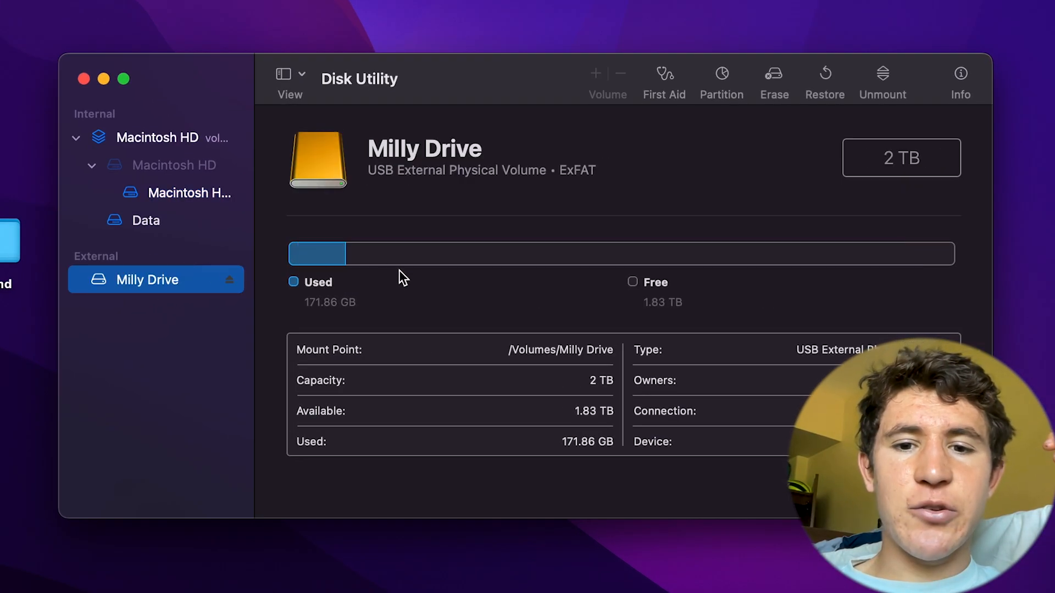
pyautogui.moveTo(316, 262)
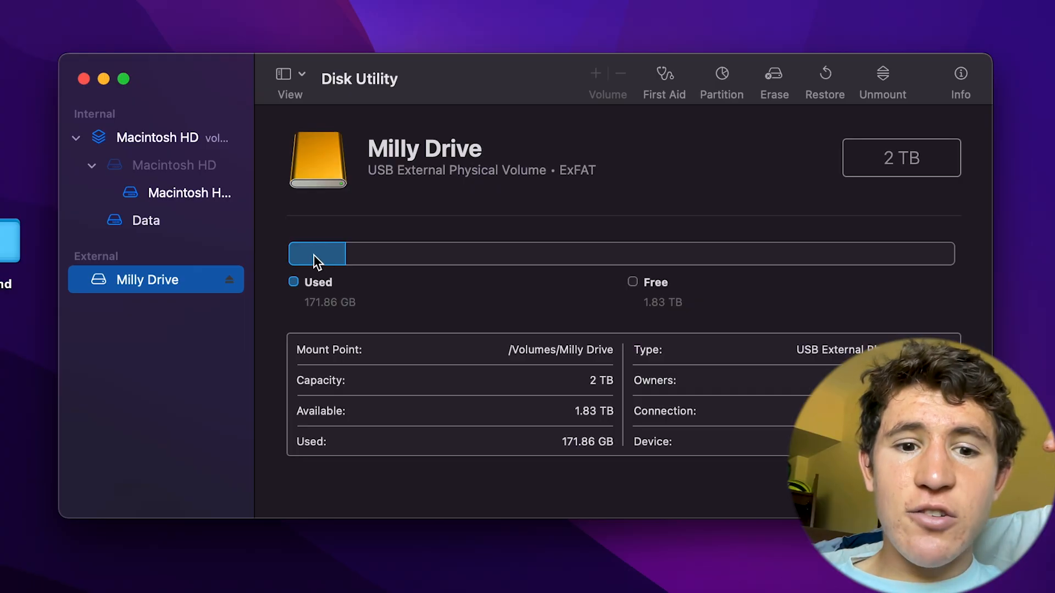
pyautogui.moveTo(709, 311)
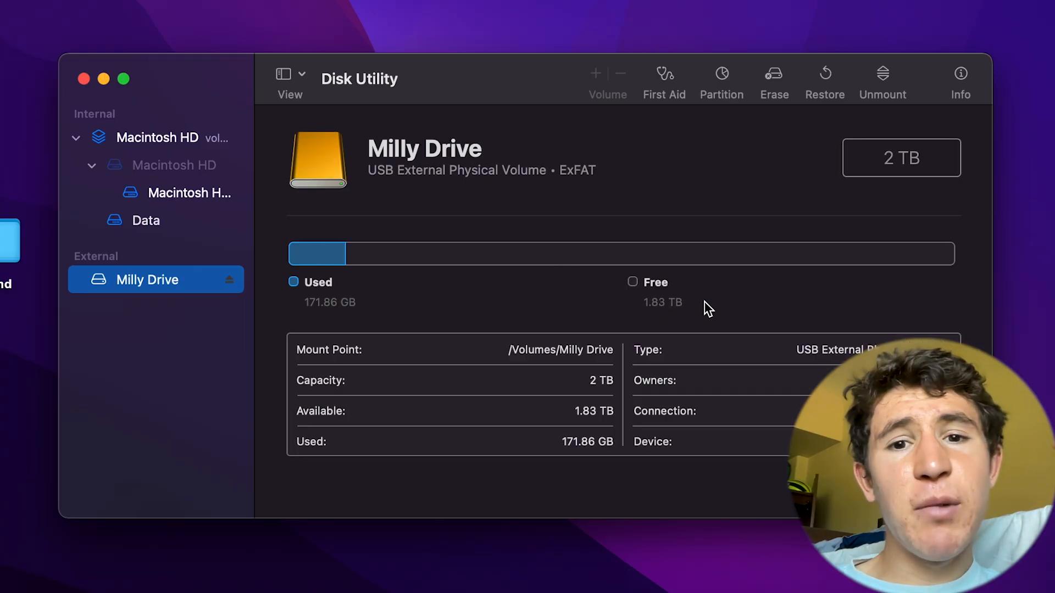
pyautogui.click(773, 79)
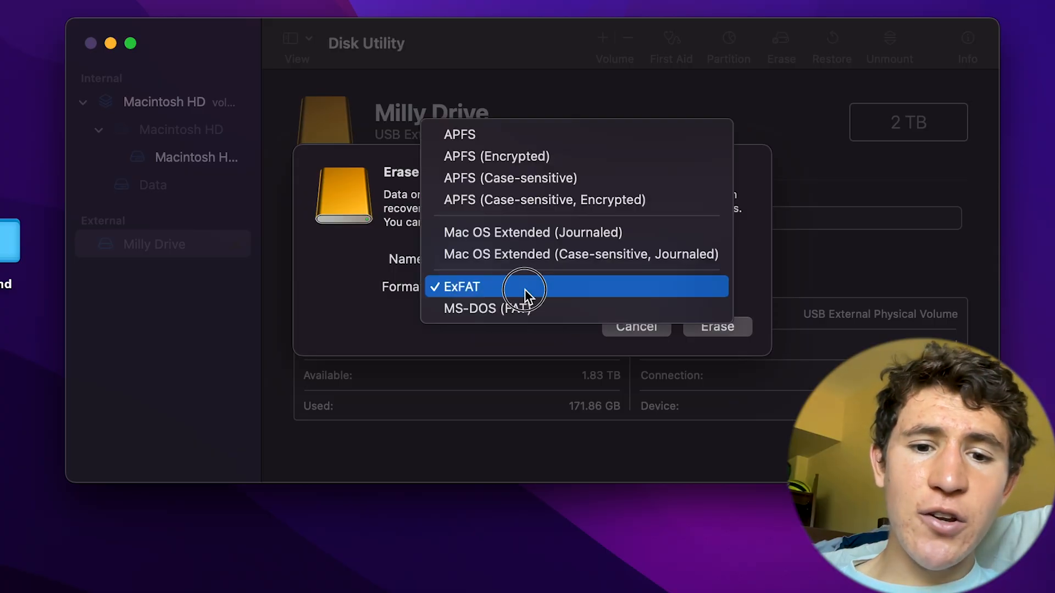
# Step: Choose ExFAT as the format, then cancel the erase so the drive stays unwiped
pyautogui.click(460, 287)
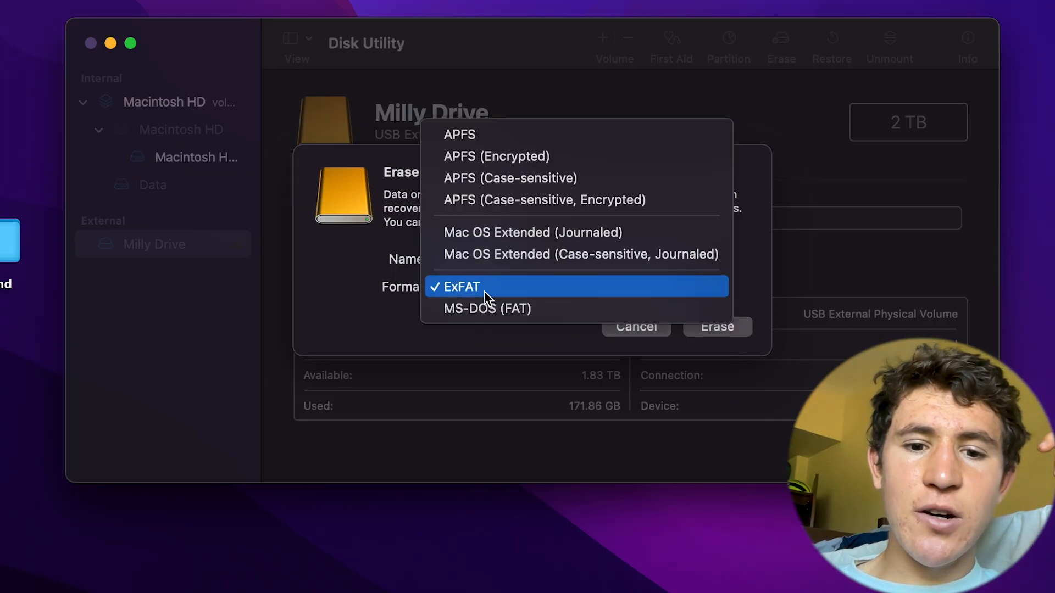
pyautogui.moveTo(497, 296)
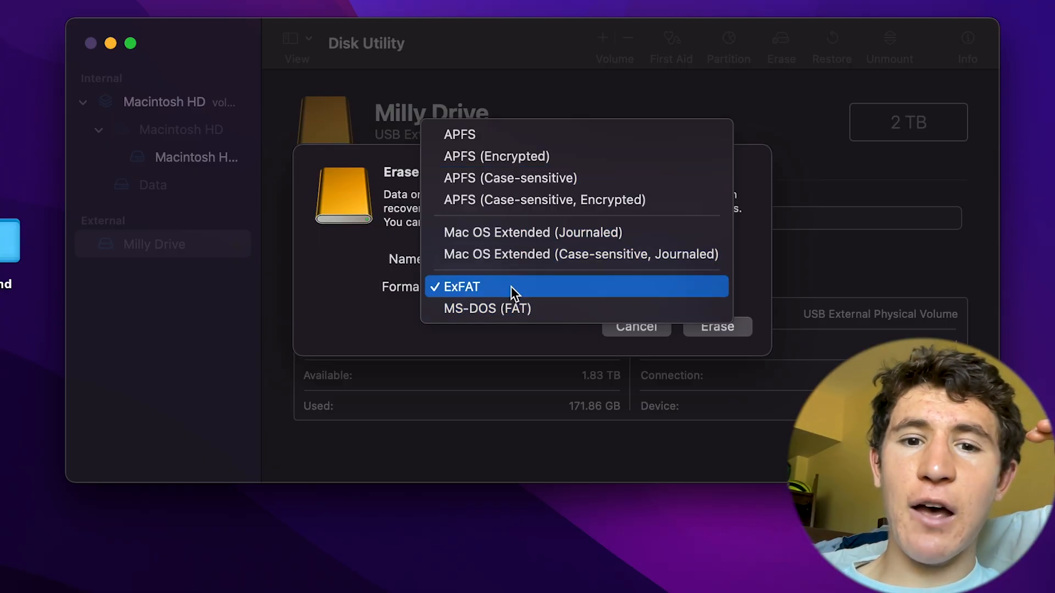
pyautogui.click(460, 286)
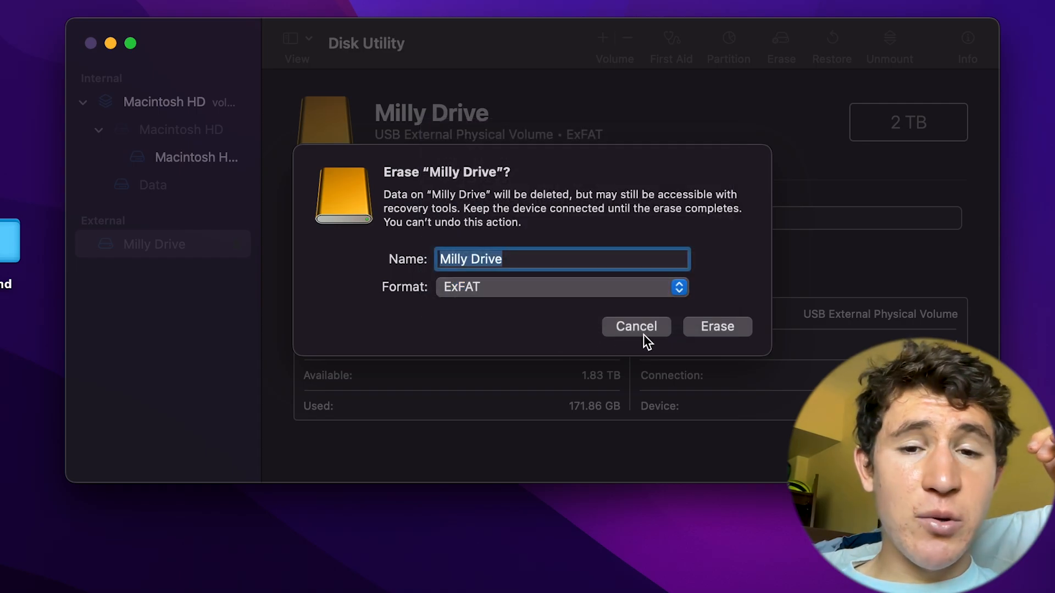
pyautogui.moveTo(707, 305)
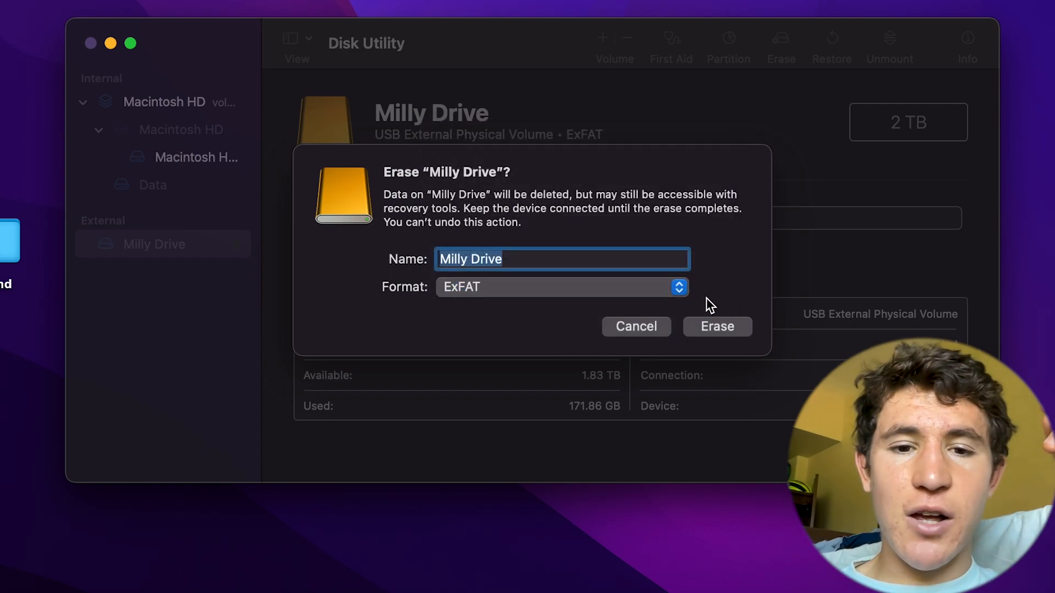
pyautogui.moveTo(712, 301)
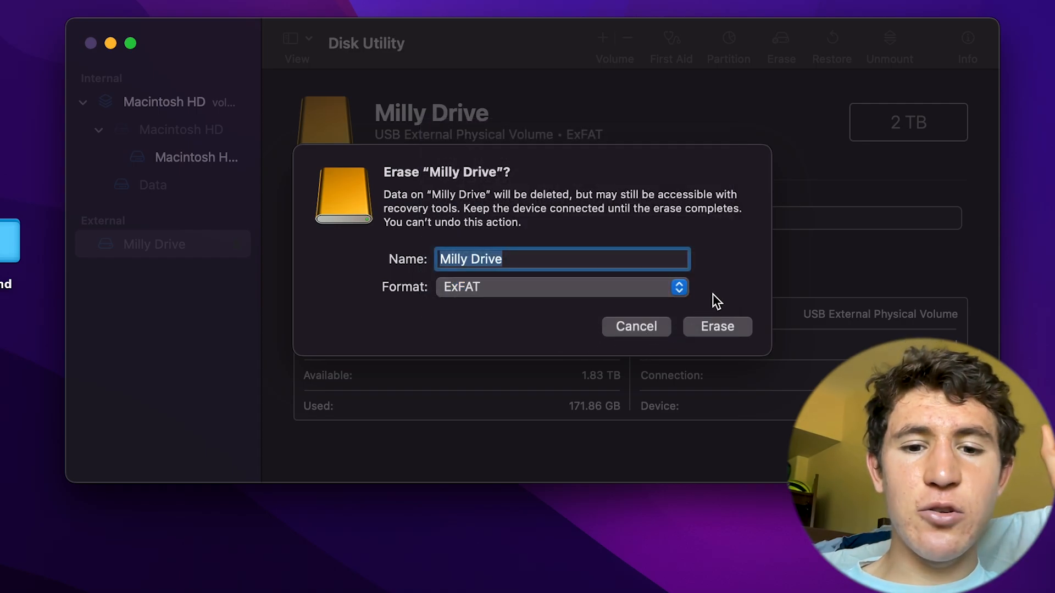
pyautogui.moveTo(752, 316)
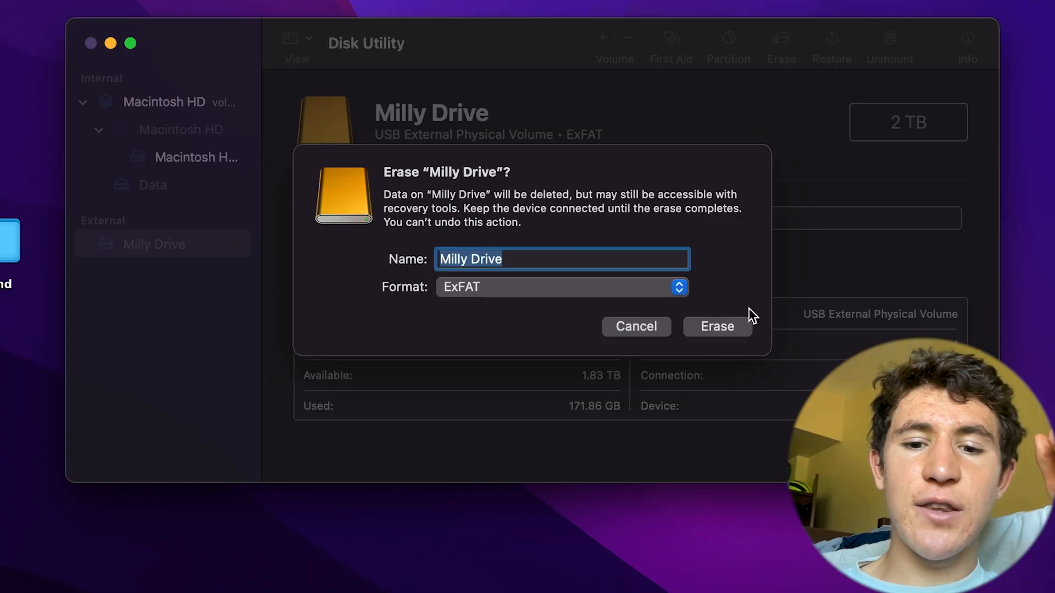
pyautogui.moveTo(668, 333)
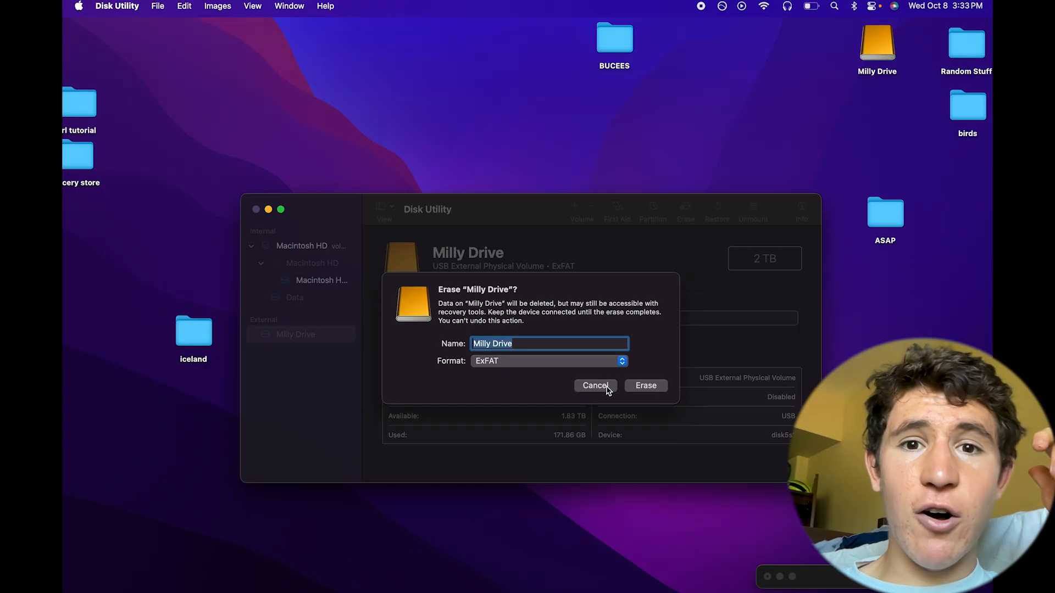
pyautogui.click(594, 386)
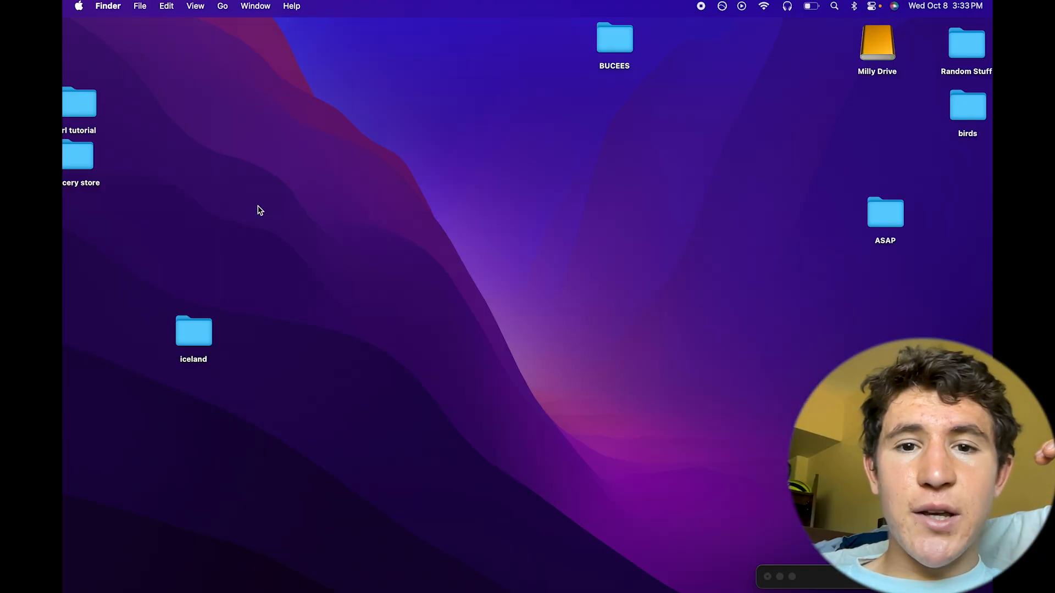
pyautogui.doubleClick(877, 42)
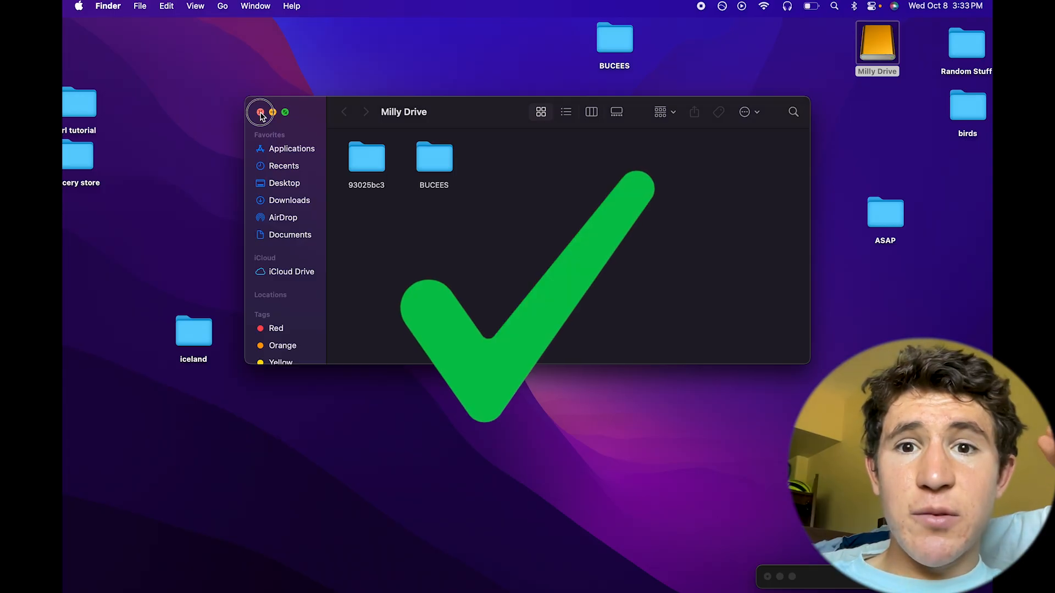
pyautogui.click(434, 158)
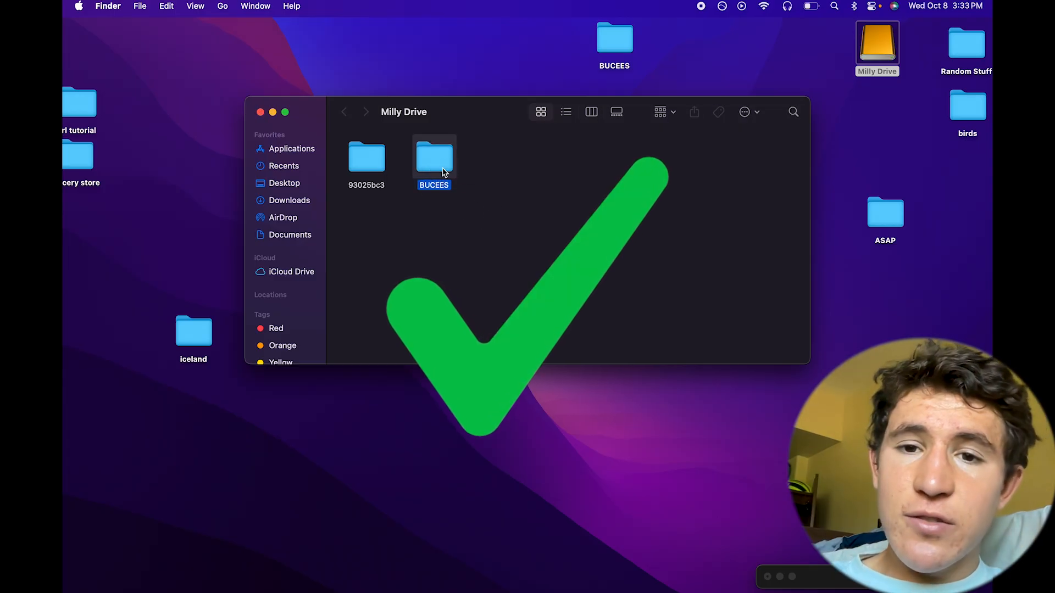
pyautogui.doubleClick(433, 157)
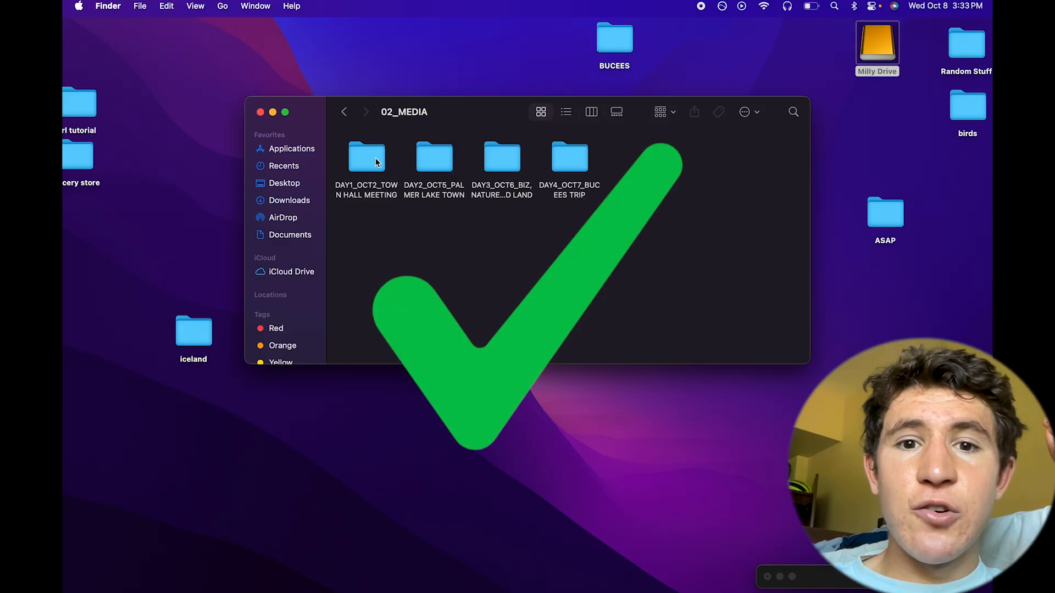
pyautogui.doubleClick(366, 158)
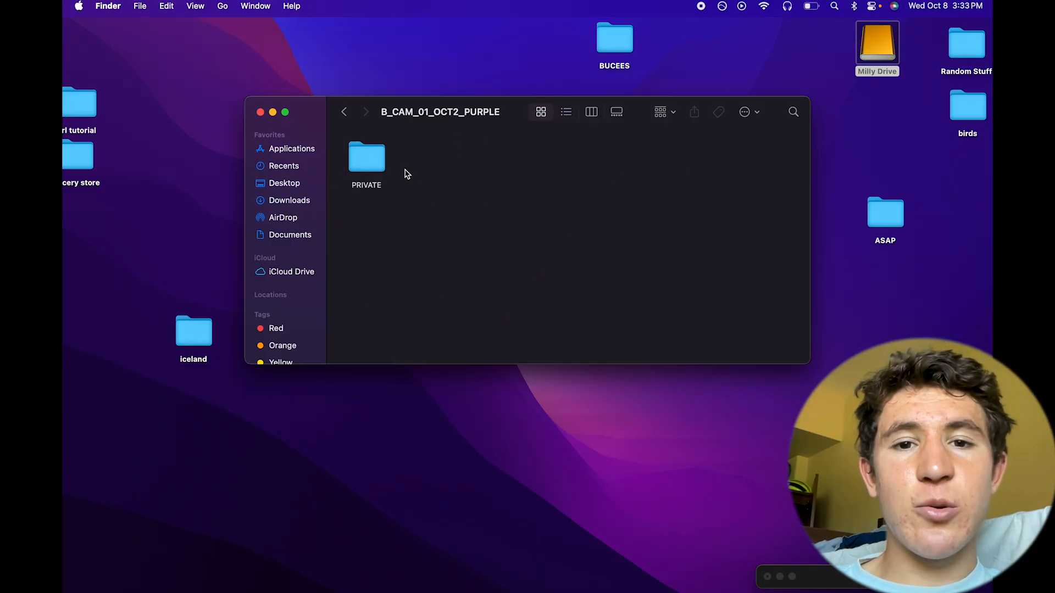
pyautogui.doubleClick(366, 156)
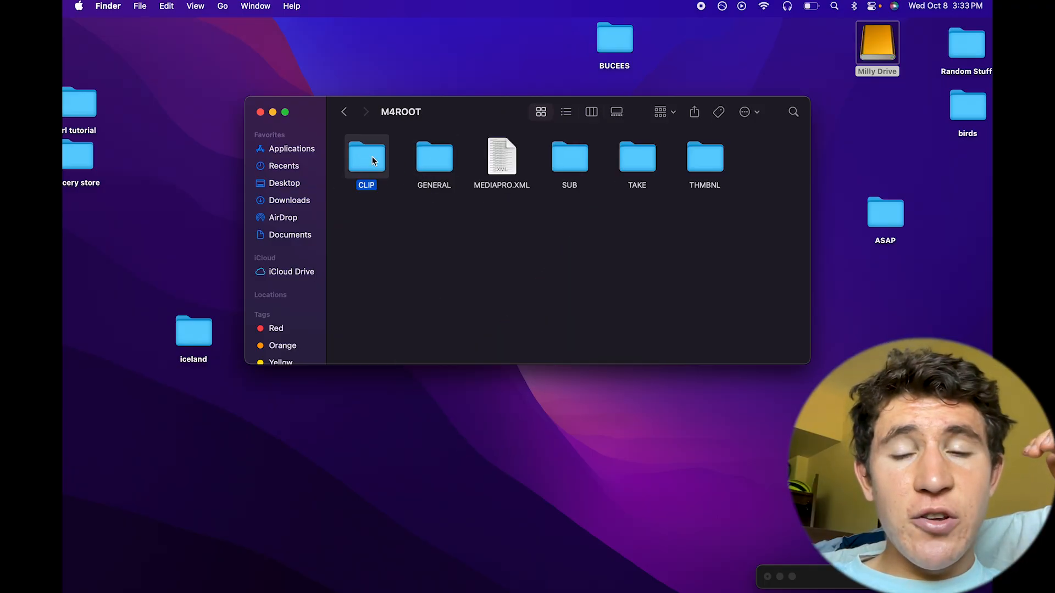
pyautogui.doubleClick(366, 157)
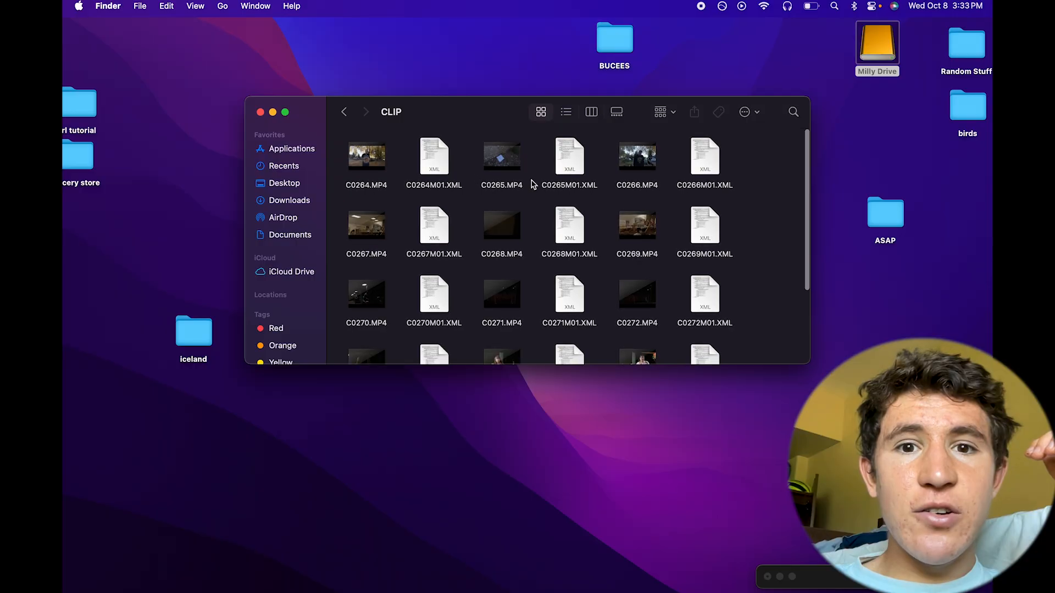
pyautogui.click(501, 157)
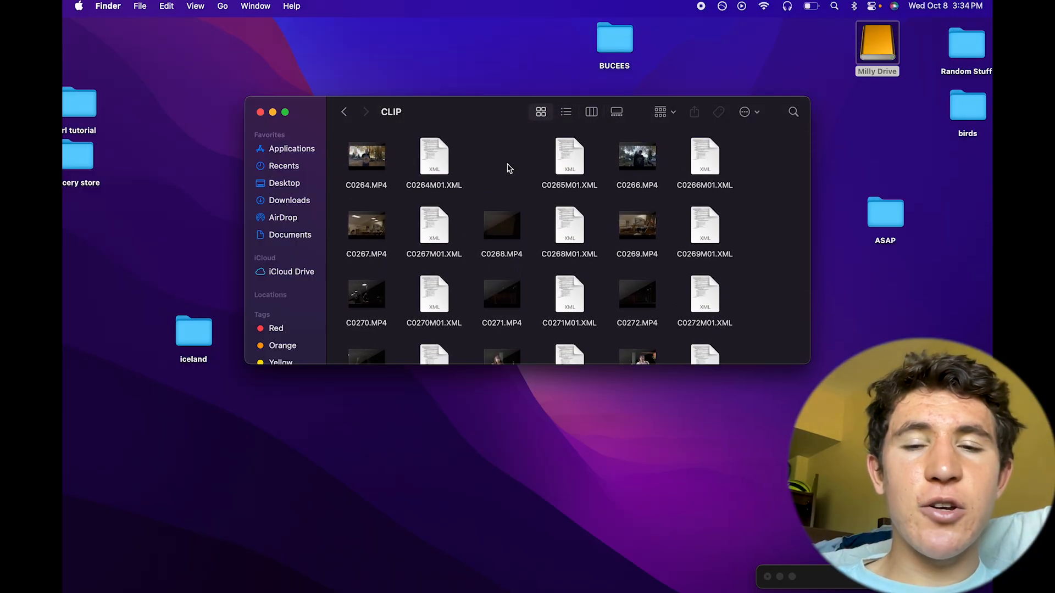
pyautogui.click(501, 158)
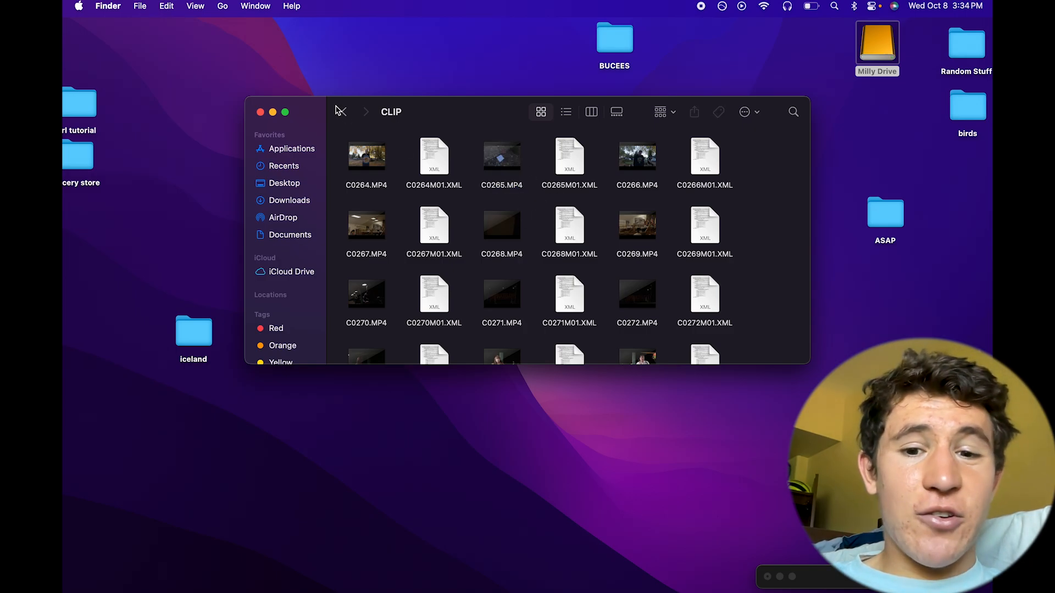
pyautogui.click(344, 112)
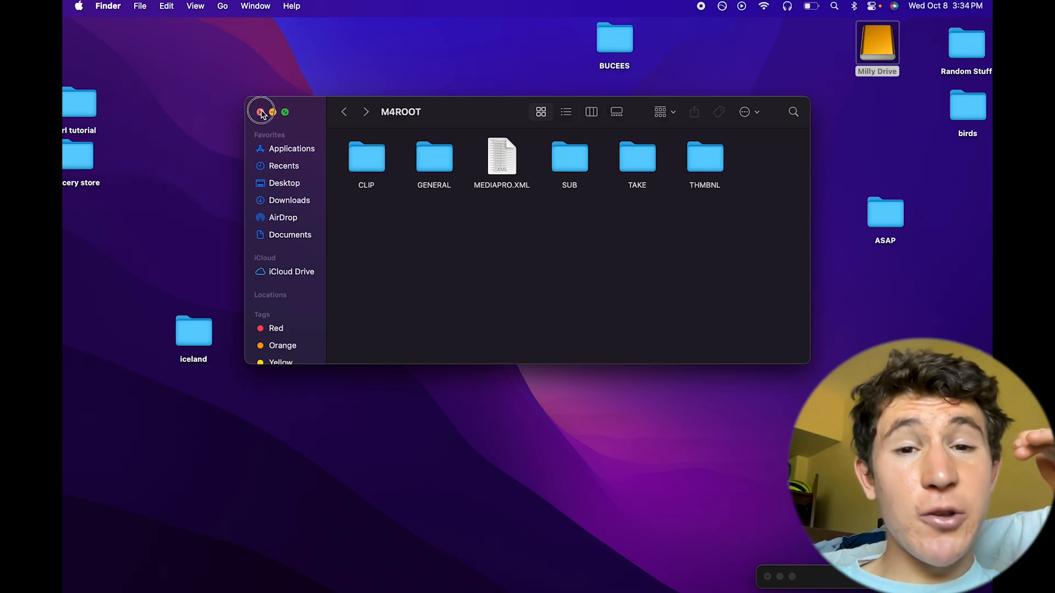
pyautogui.click(262, 113)
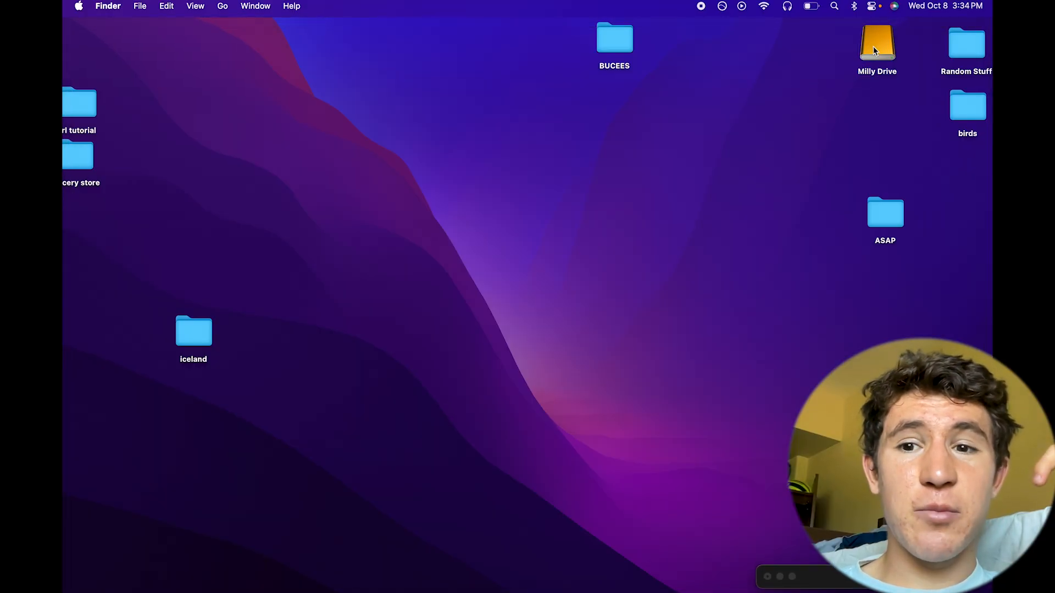
pyautogui.moveTo(839, 93)
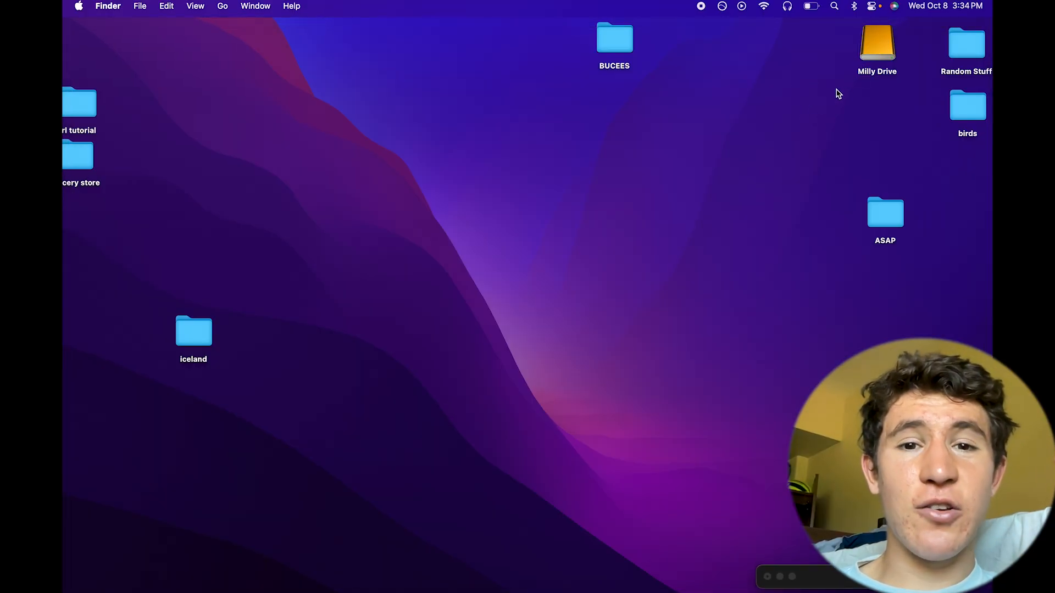
pyautogui.moveTo(770, 155)
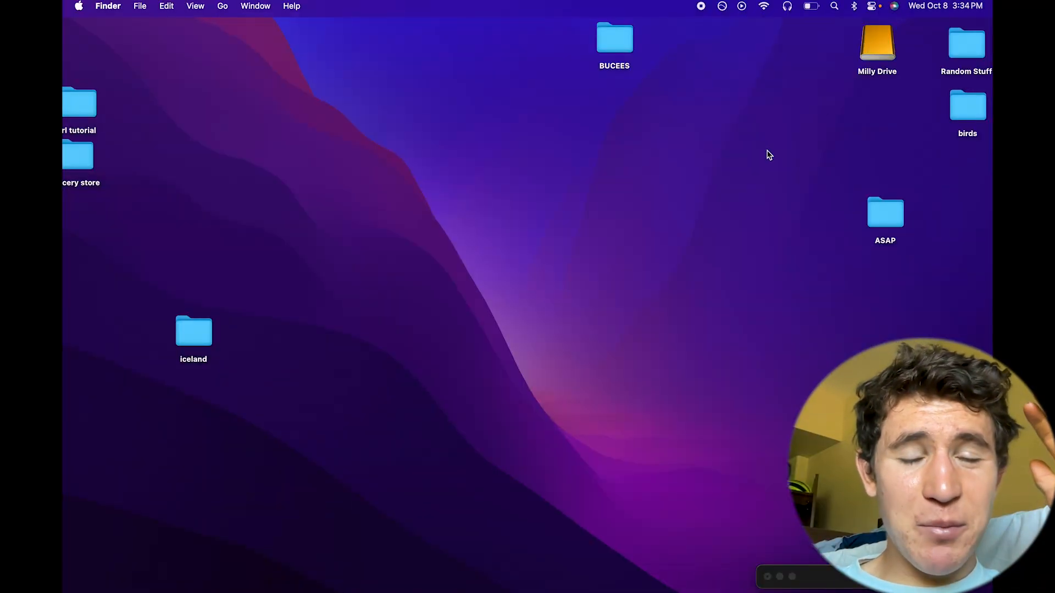
pyautogui.moveTo(877, 51)
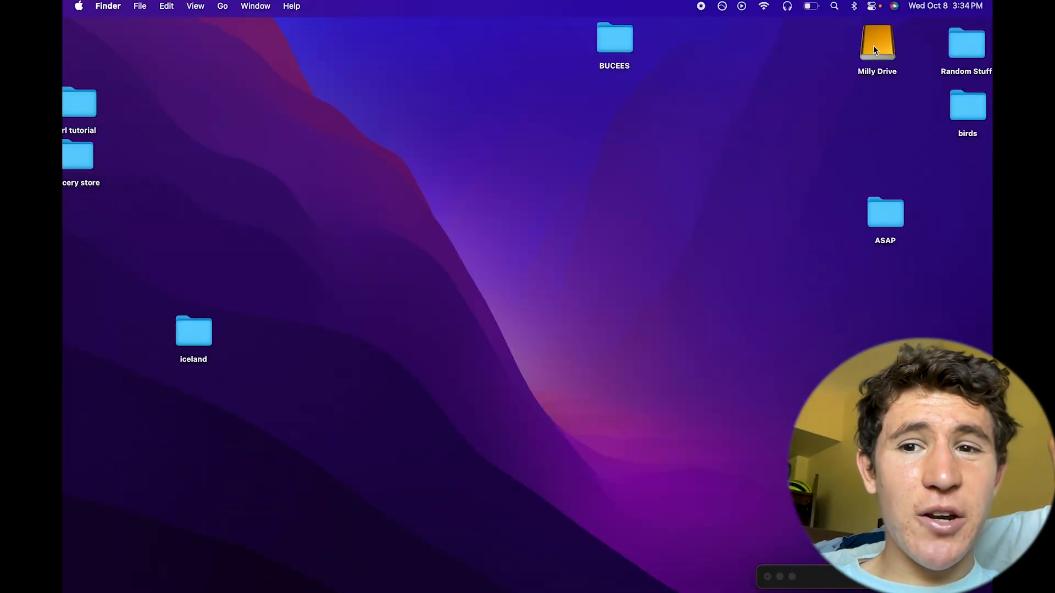
pyautogui.rightClick(877, 44)
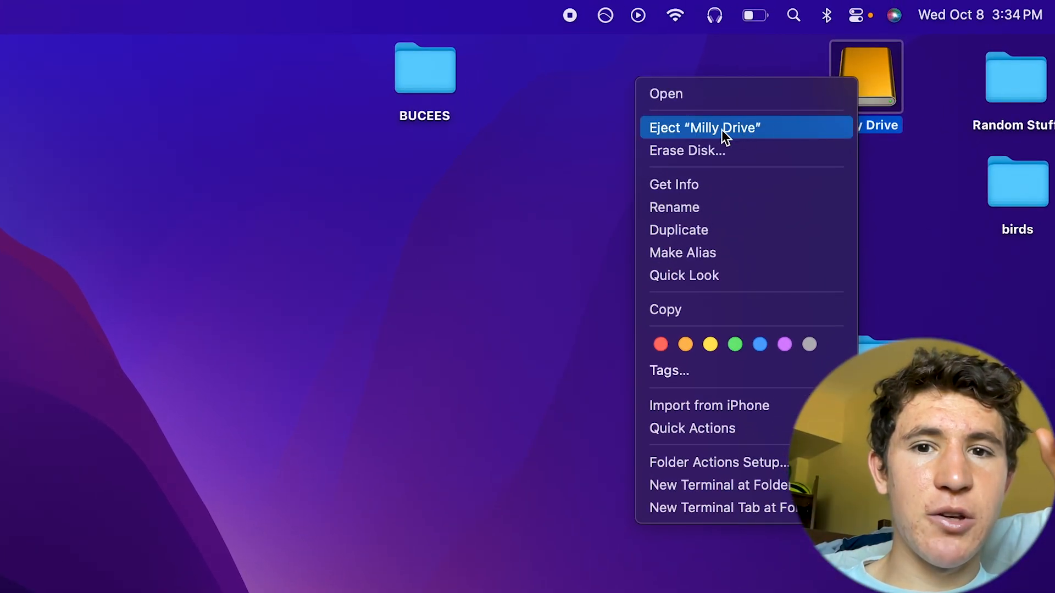
# Step: Eject Milly Drive safely from its context menu
pyautogui.click(705, 128)
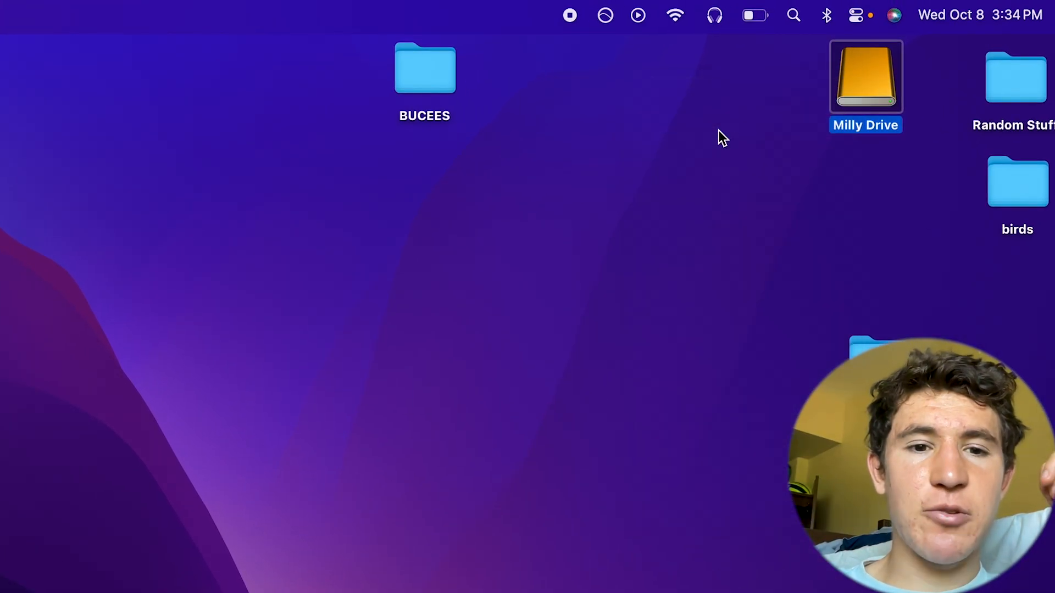